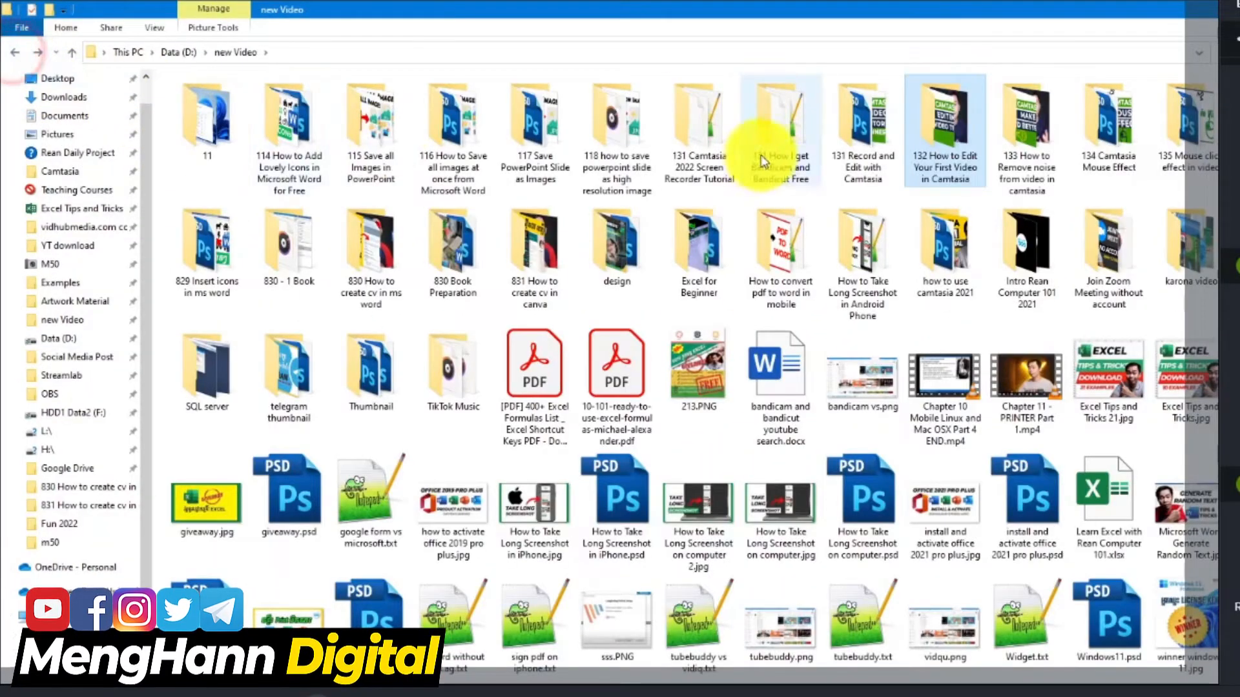
Step: Open a tutorial folder inside the new Video folder in File Explorer
{"action": "double_click", "coordinate": [289, 115]}
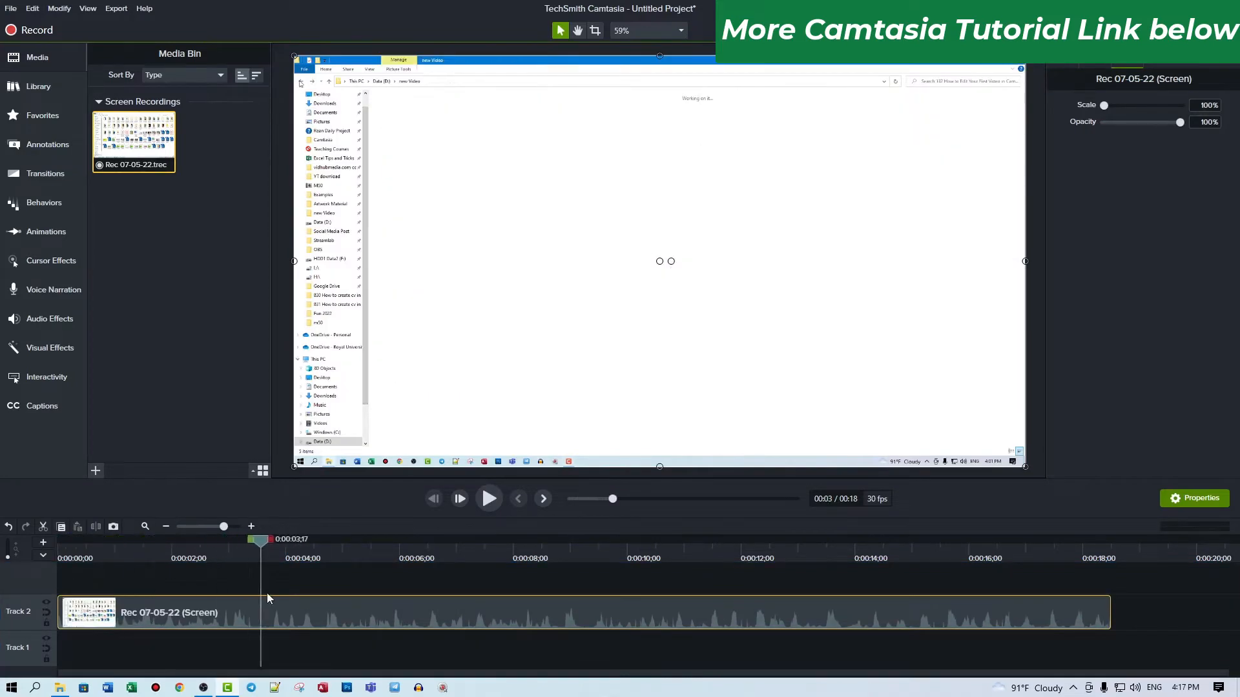
{"action": "left_click_drag", "start_coordinate": [261, 539], "coordinate": [551, 539]}
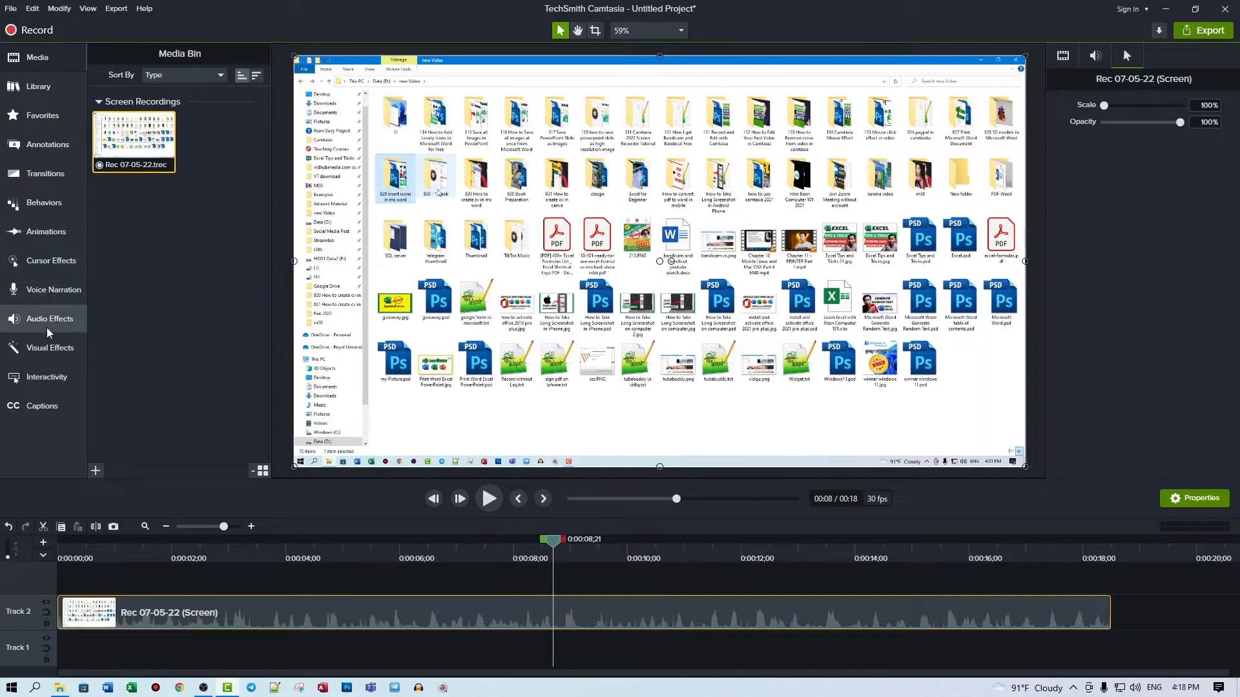
Step: Apply the Highlight cursor effect to the Rec 07-05-22 clip on Track 2
{"action": "left_click", "coordinate": [50, 261]}
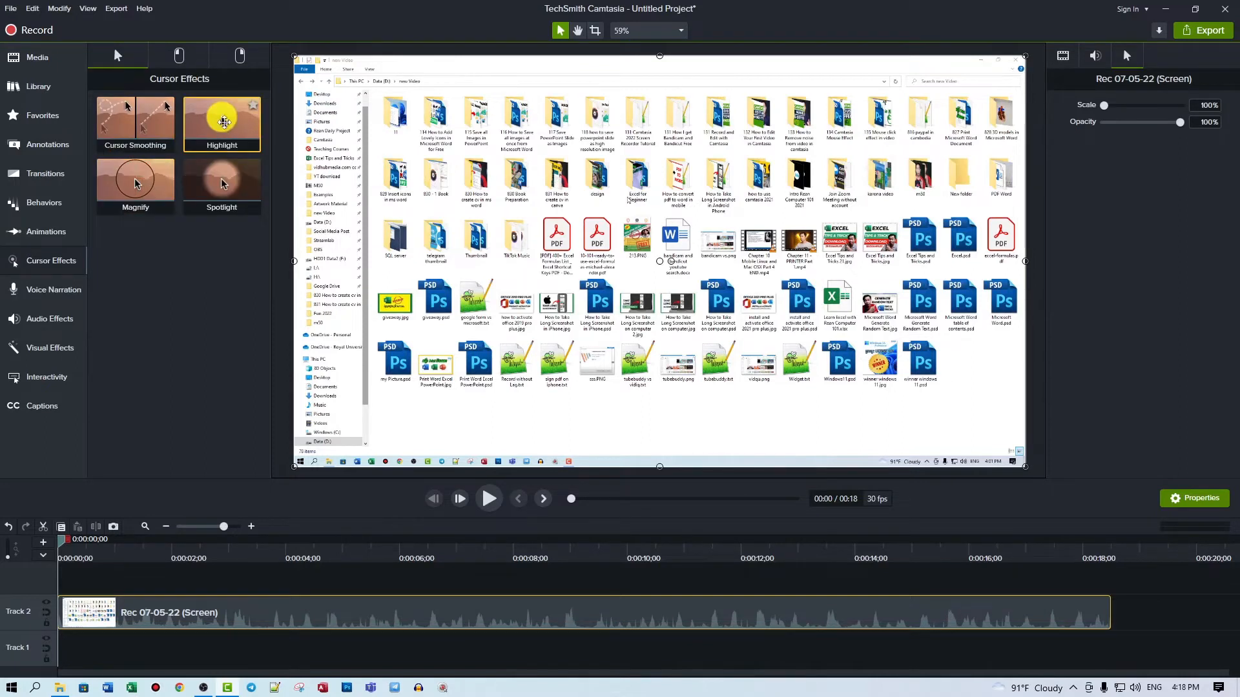
{"action": "left_click_drag", "start_coordinate": [221, 123], "coordinate": [213, 407]}
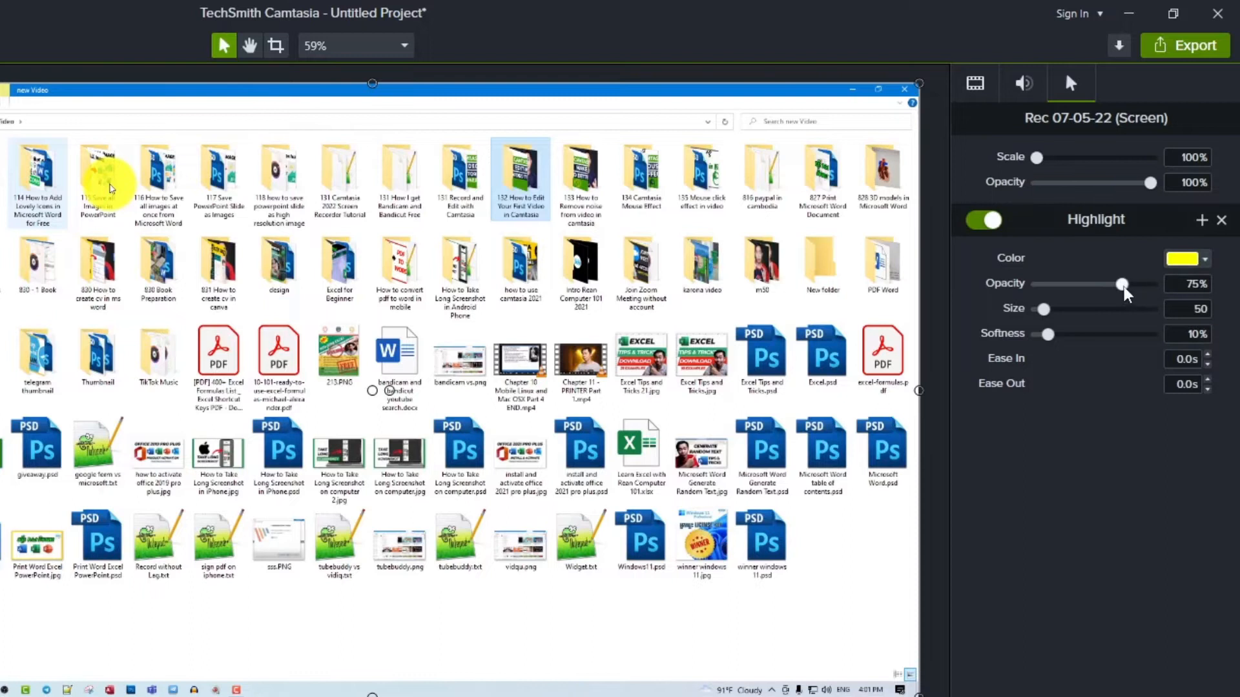
Step: Set the highlight opacity to 71% and return its size to 50 after trying 145
{"action": "left_click_drag", "start_coordinate": [1123, 283], "coordinate": [1074, 283]}
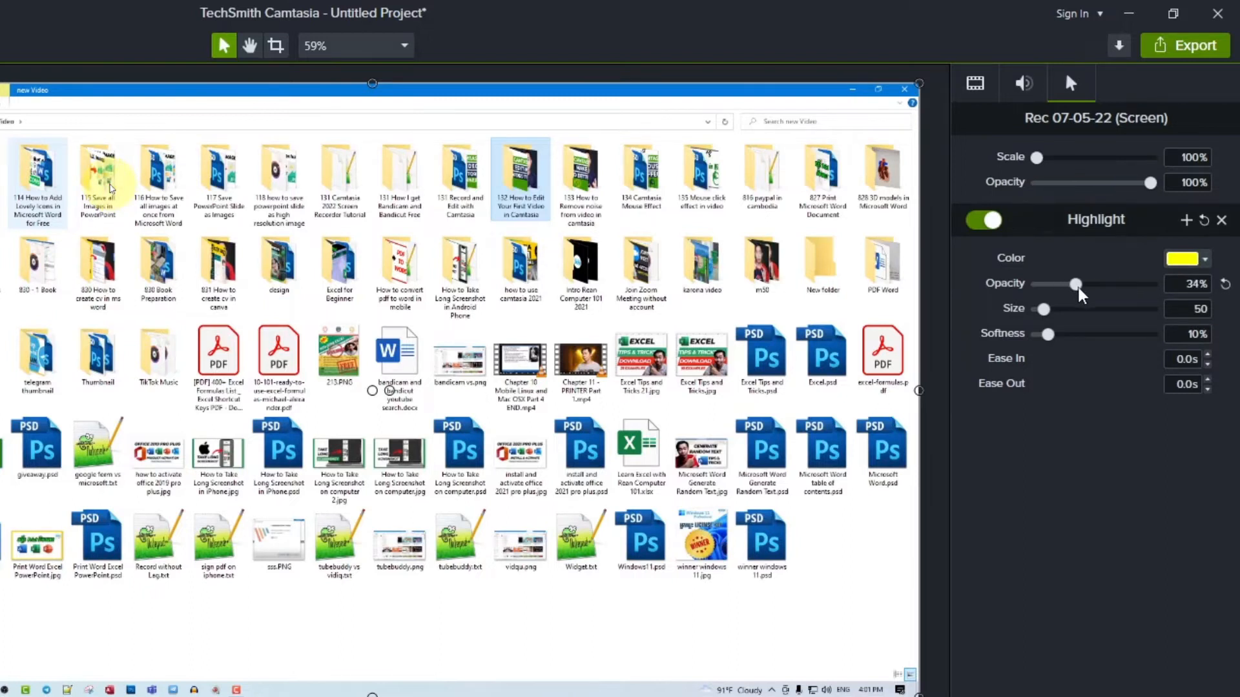
{"action": "left_click_drag", "start_coordinate": [1075, 284], "coordinate": [1115, 284]}
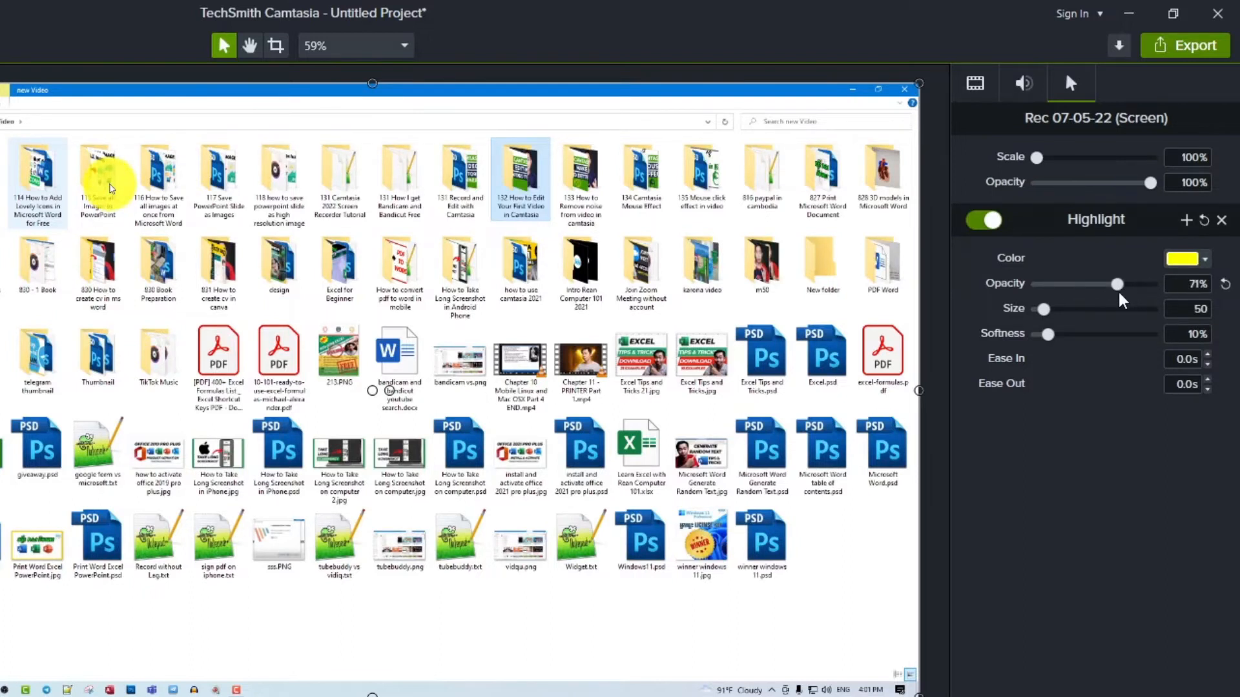
{"action": "left_click_drag", "start_coordinate": [1042, 310], "coordinate": [1058, 310]}
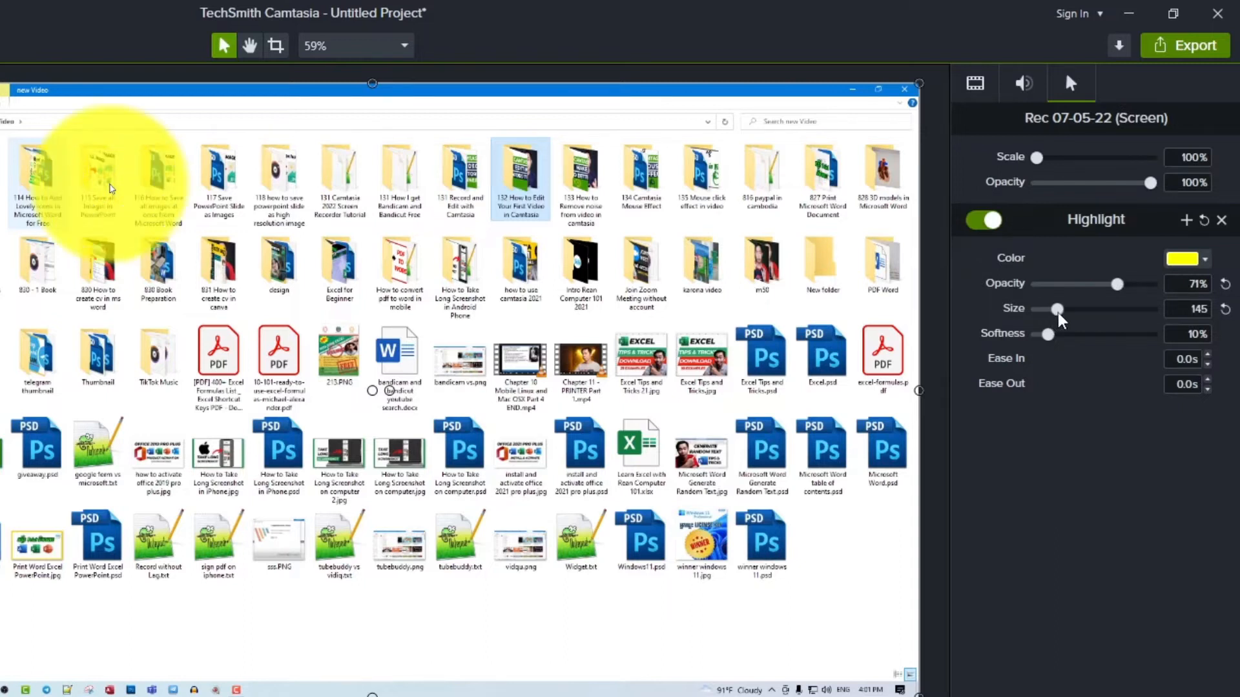
{"action": "left_click_drag", "start_coordinate": [1055, 310], "coordinate": [1043, 310]}
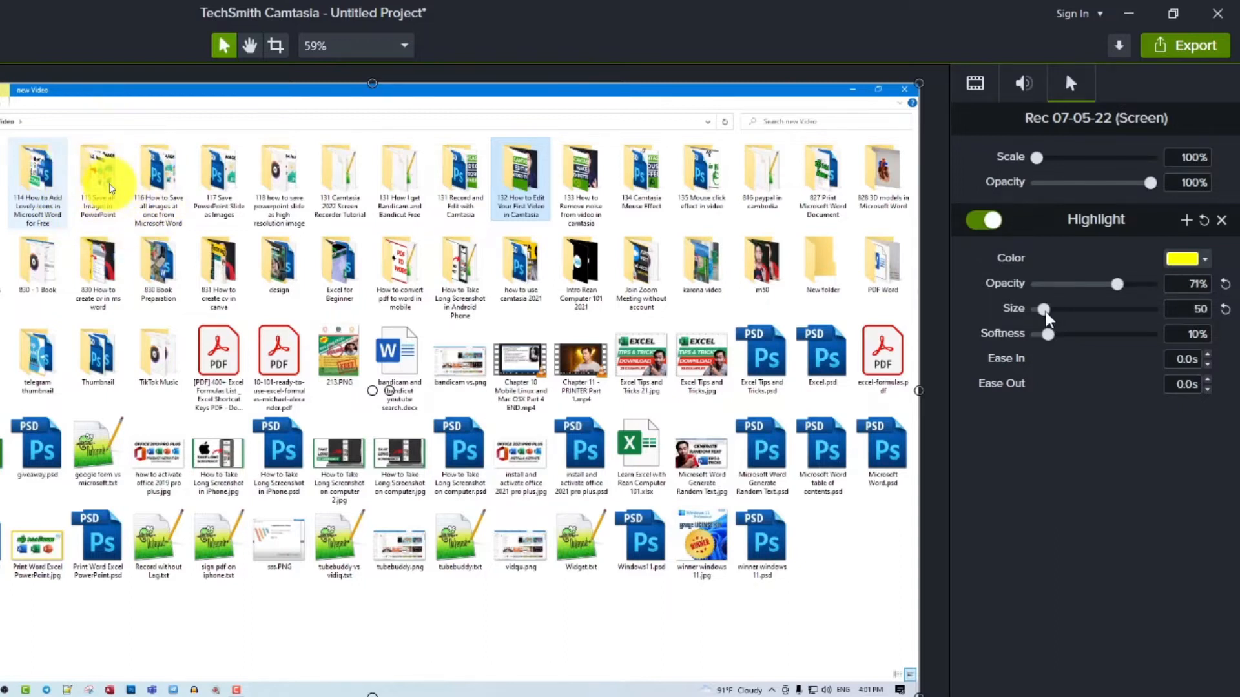
{"action": "mouse_move", "coordinate": [1095, 309]}
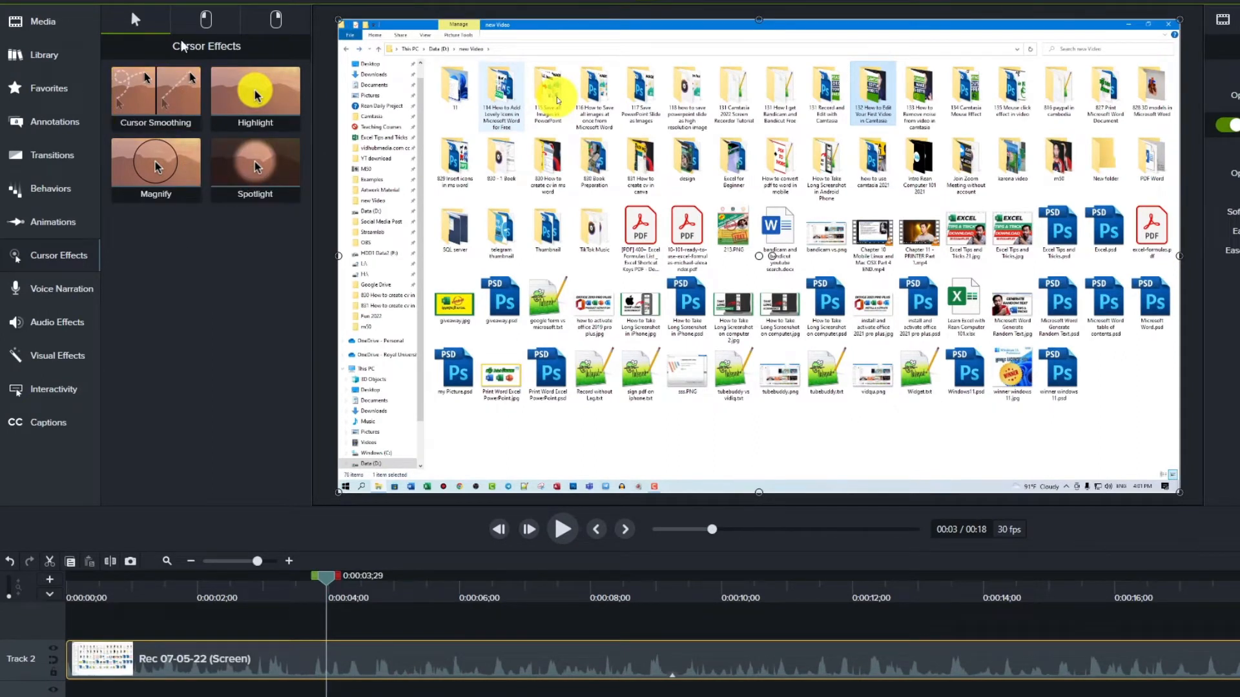
Step: Apply the Rings effect to left clicks on the clip
{"action": "left_click", "coordinate": [205, 18]}
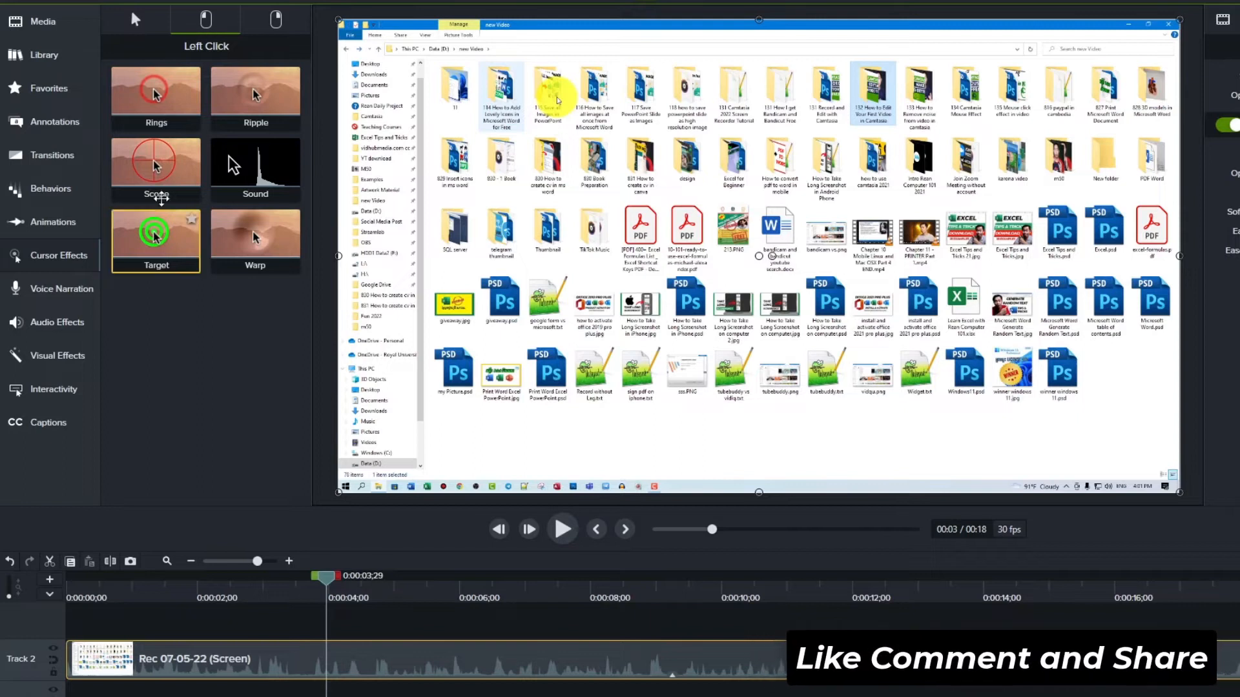
{"action": "left_click", "coordinate": [155, 95]}
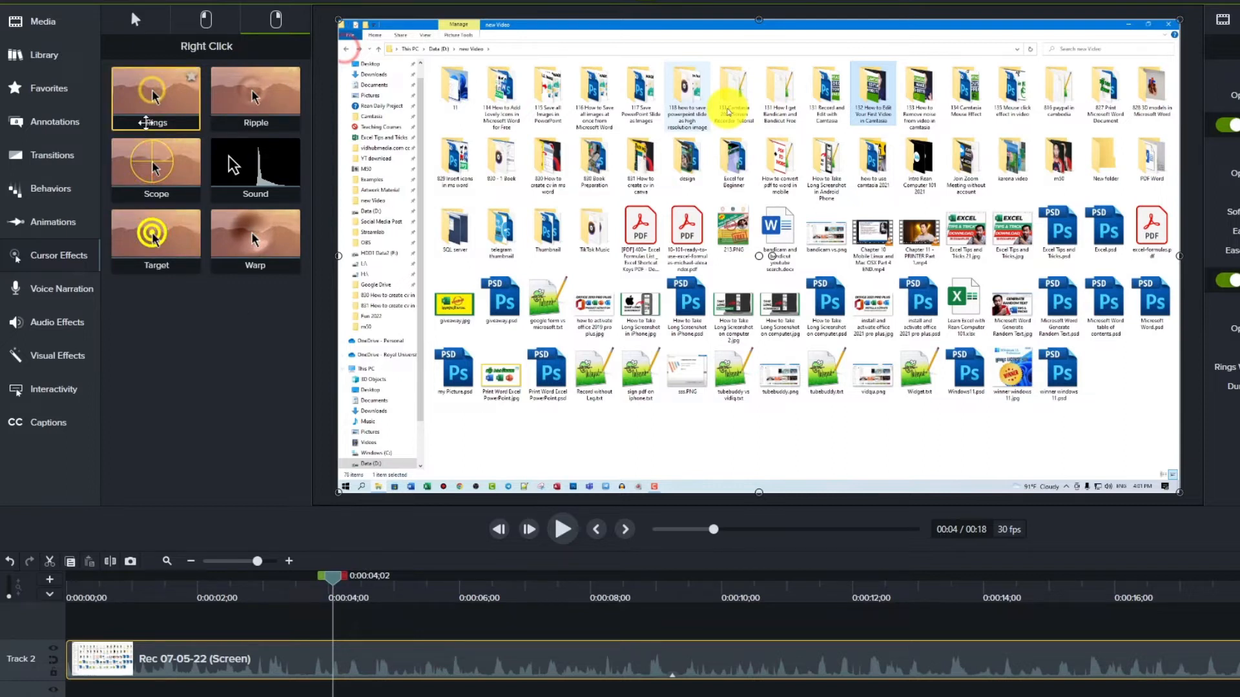
Step: Apply the Target effect to right clicks and preview from near the clip start
{"action": "left_click", "coordinate": [155, 232]}
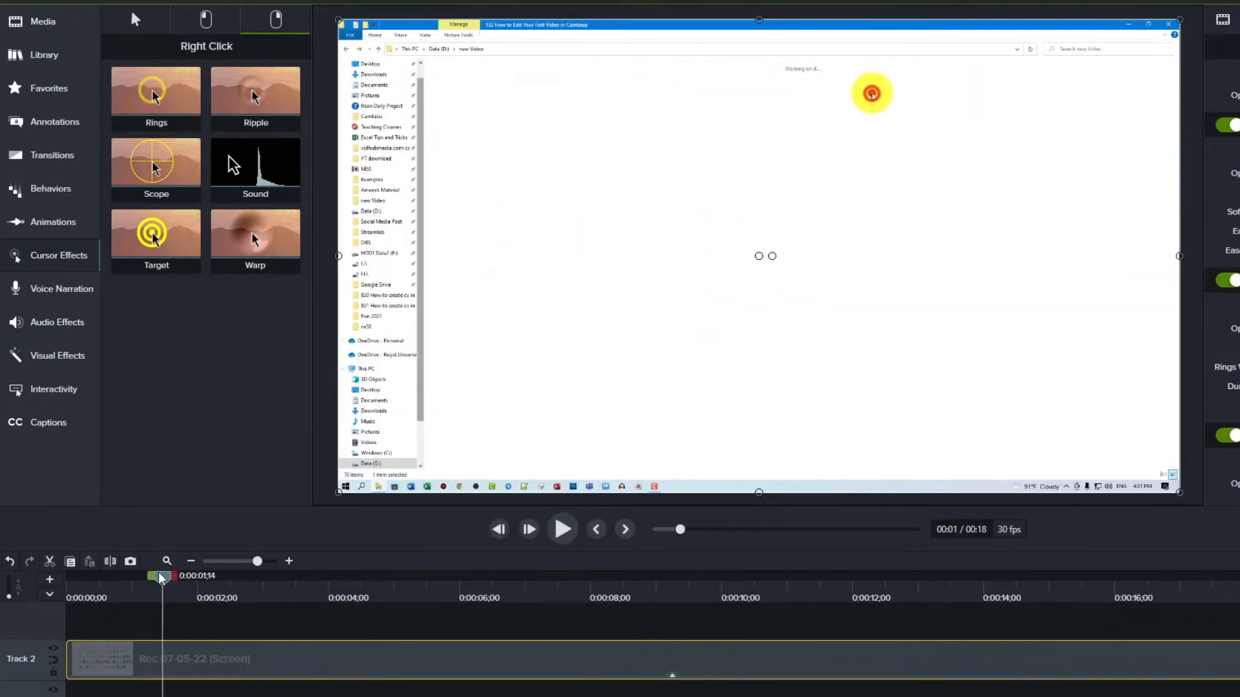
{"action": "left_click", "coordinate": [563, 529]}
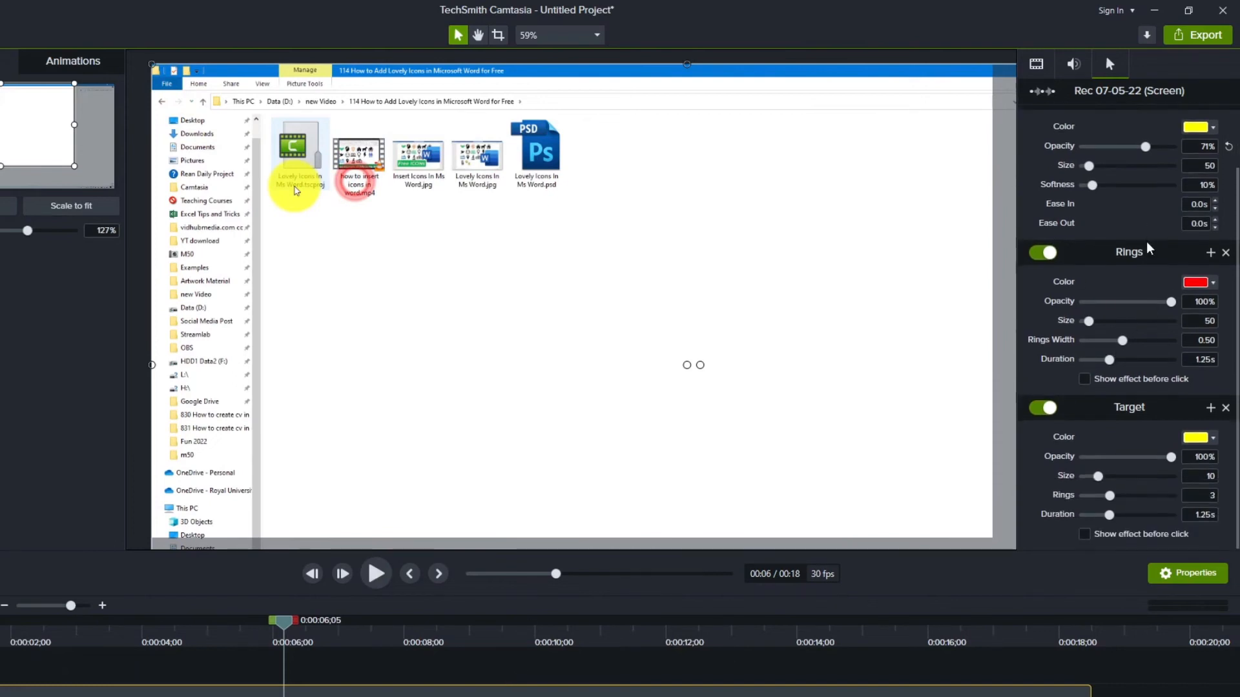
{"action": "mouse_move", "coordinate": [1117, 488]}
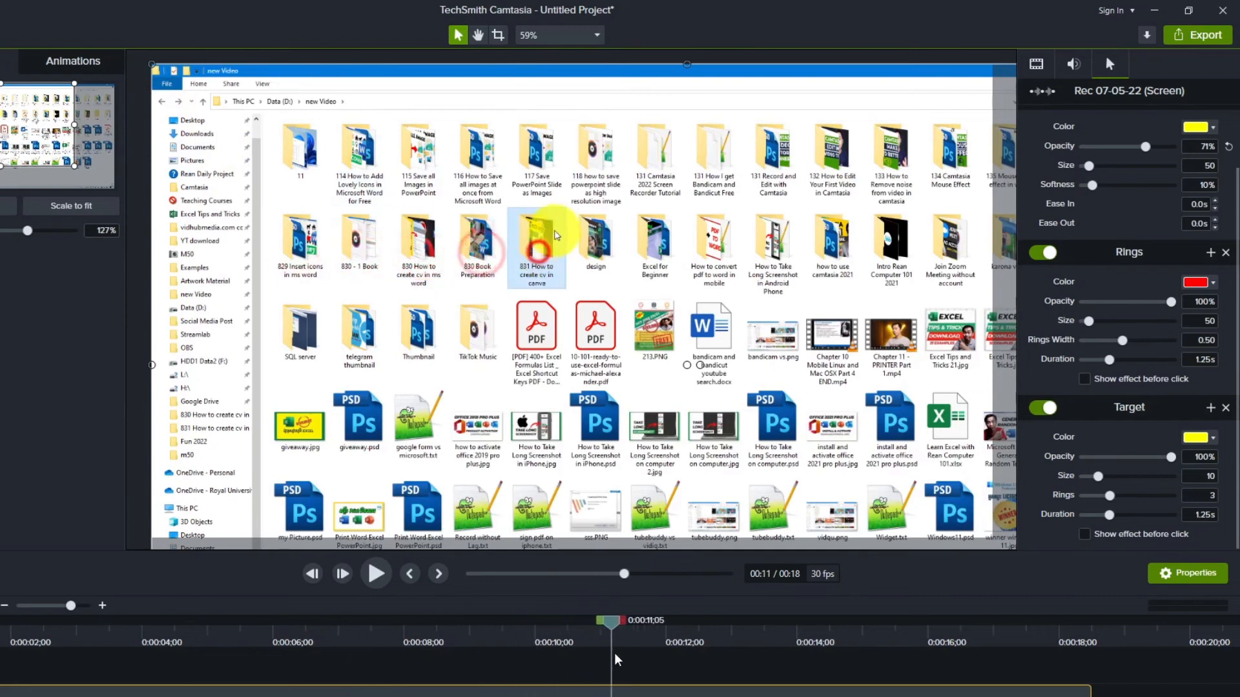
{"action": "right_click", "coordinate": [387, 209]}
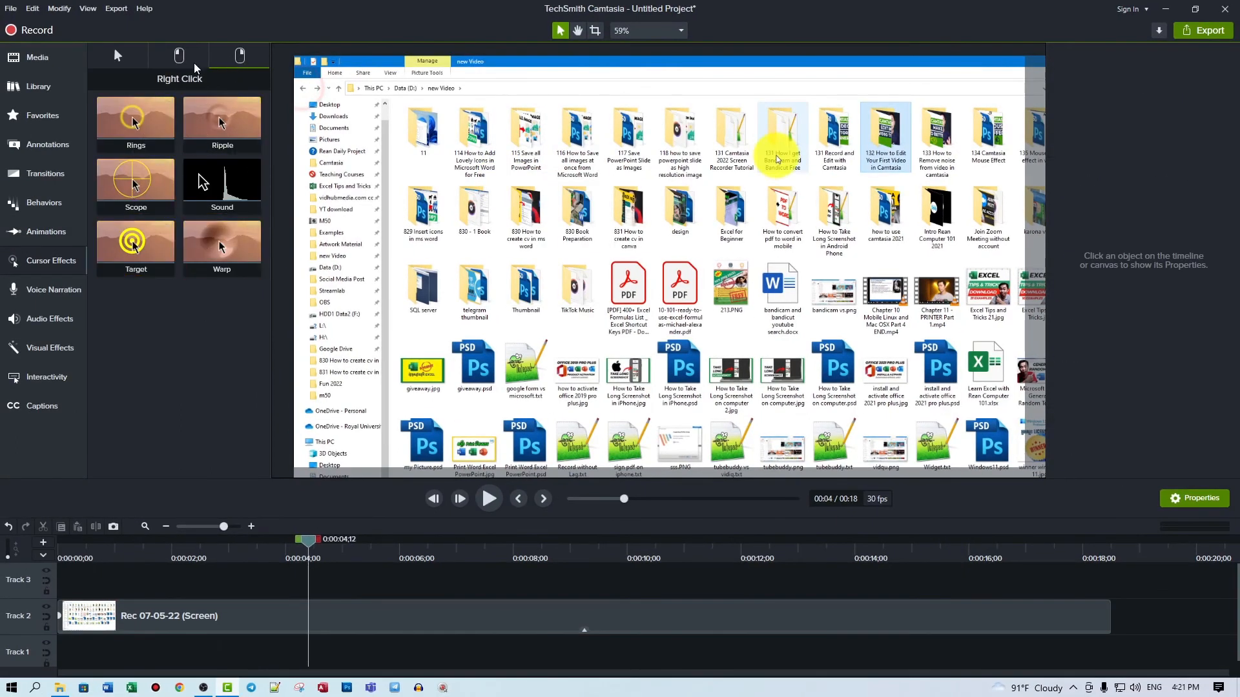
Step: View the Warp right-click effect, then return to the general cursor effects
{"action": "left_click", "coordinate": [221, 247]}
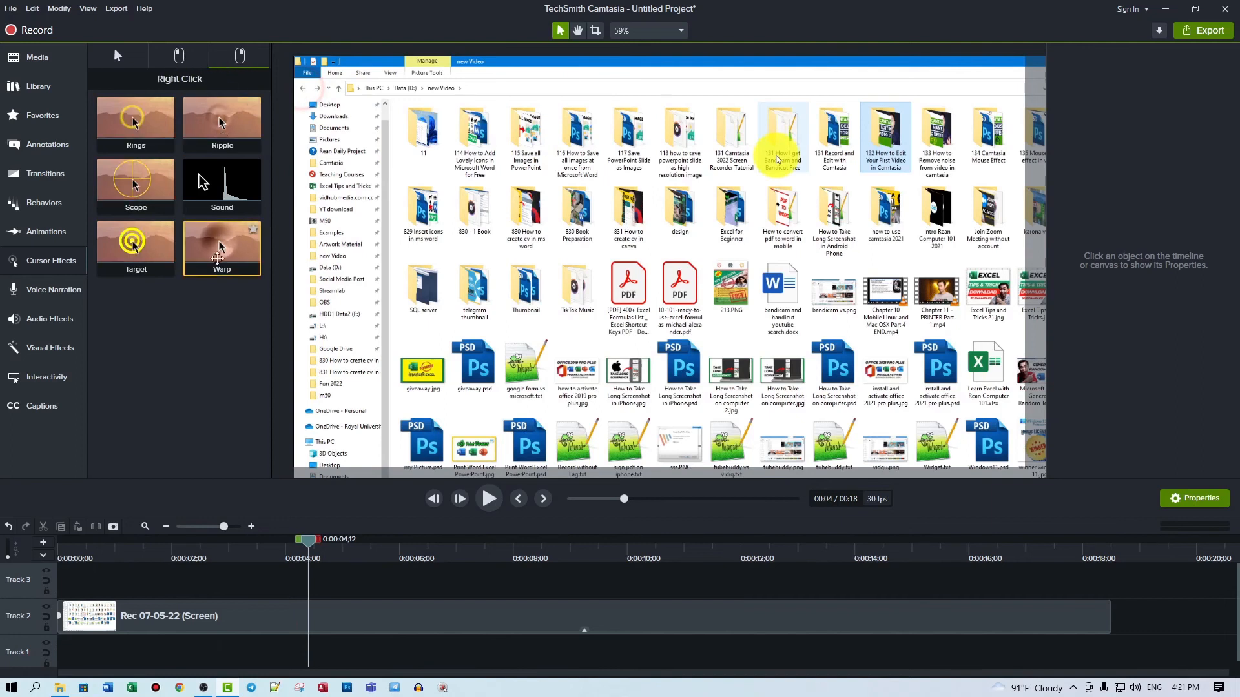
{"action": "left_click", "coordinate": [51, 261]}
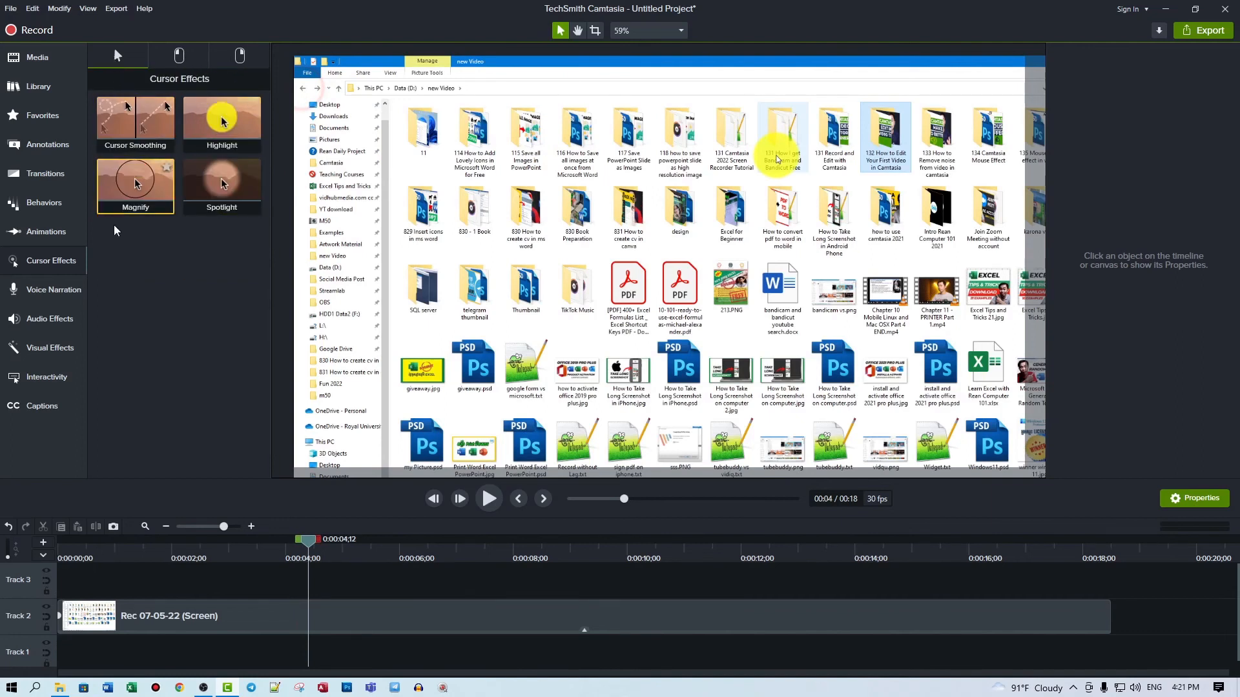